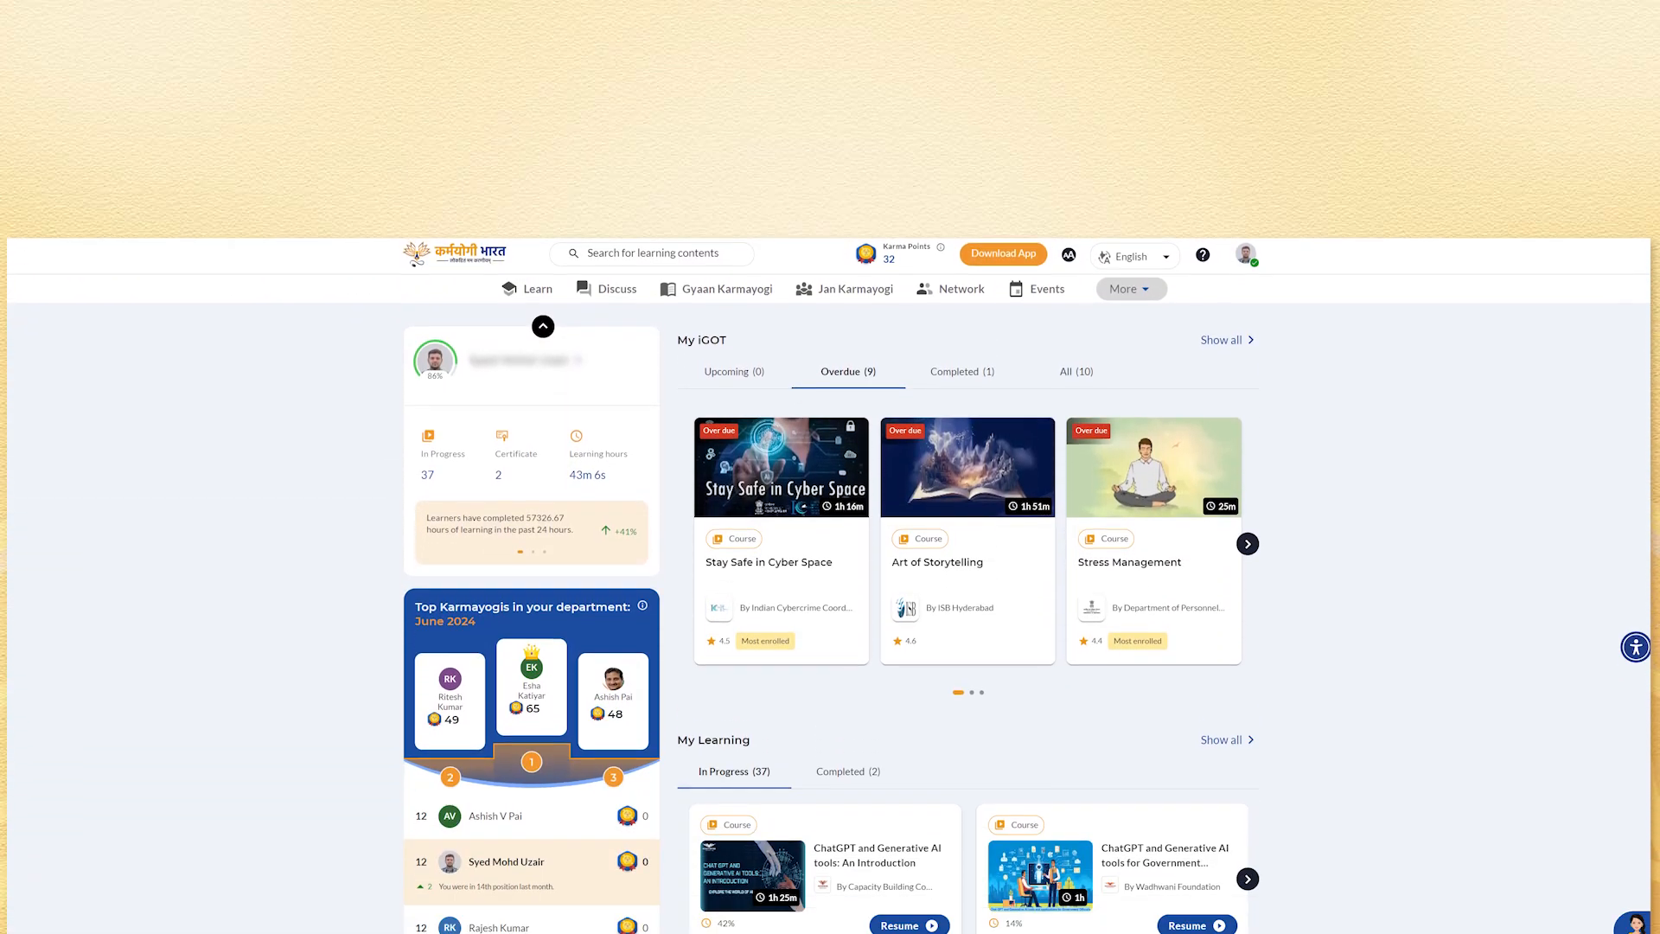
Open the profile avatar menu from the top of the dashboard.
{"action": "scroll", "scroll_direction": "up", "scroll_amount": 3}
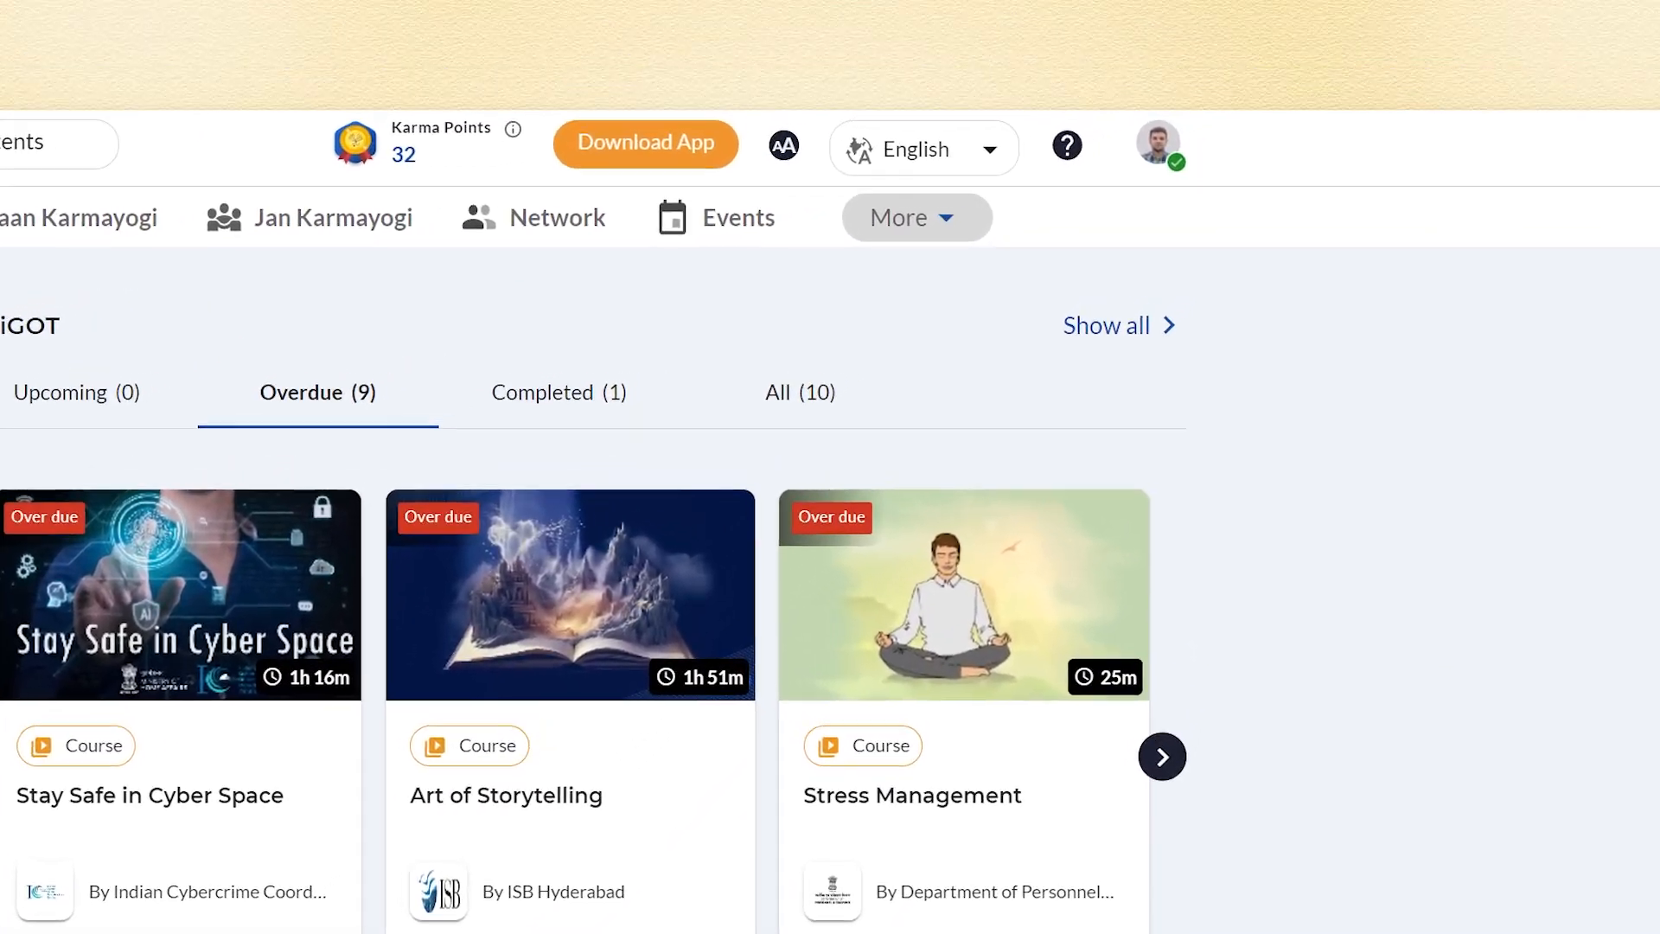
{"action": "left_click", "coordinate": [1158, 146]}
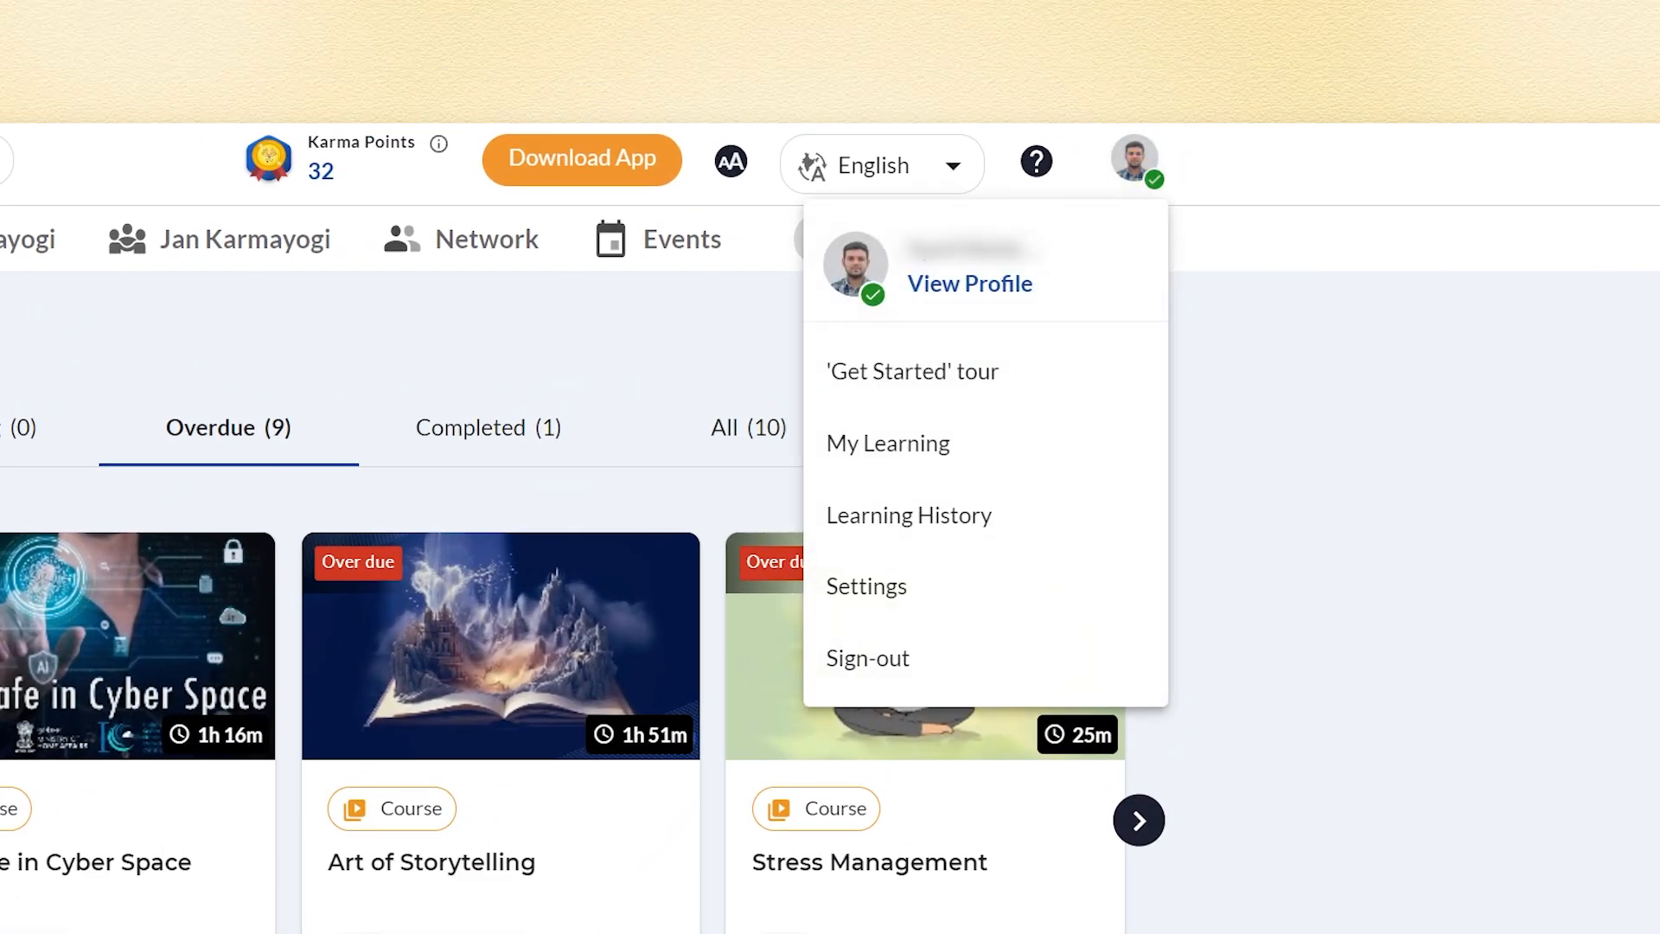
Go to View Profile and start editing the Primary Details card.
{"action": "left_click", "coordinate": [967, 283]}
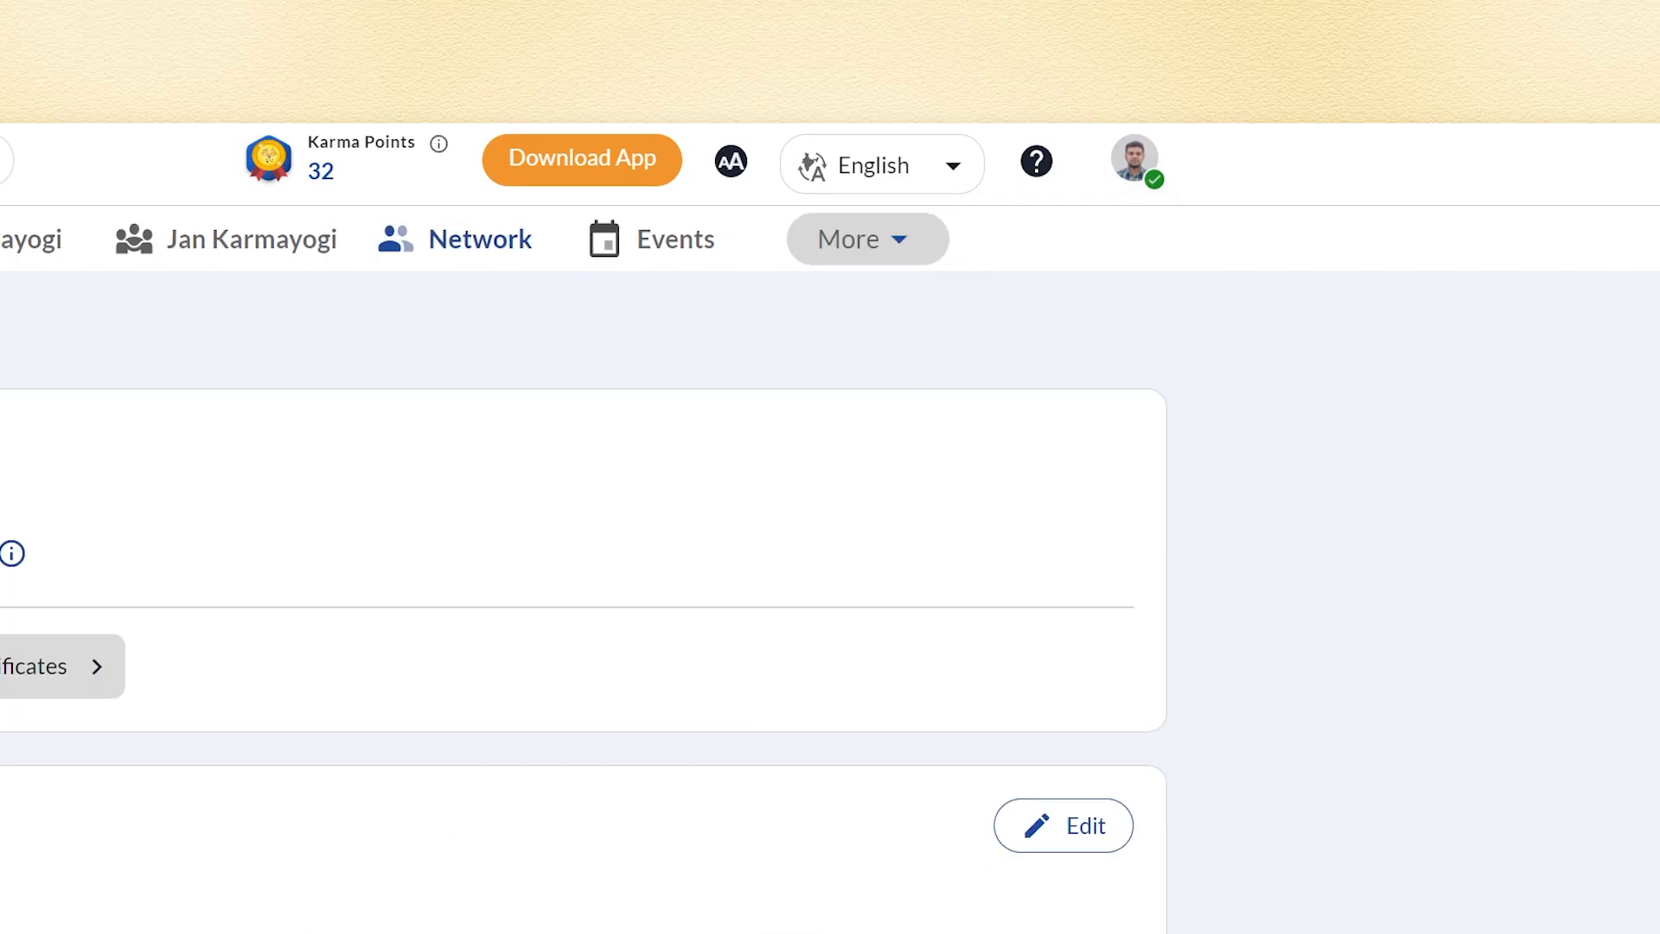
{"action": "scroll", "scroll_direction": "up", "scroll_amount": 3}
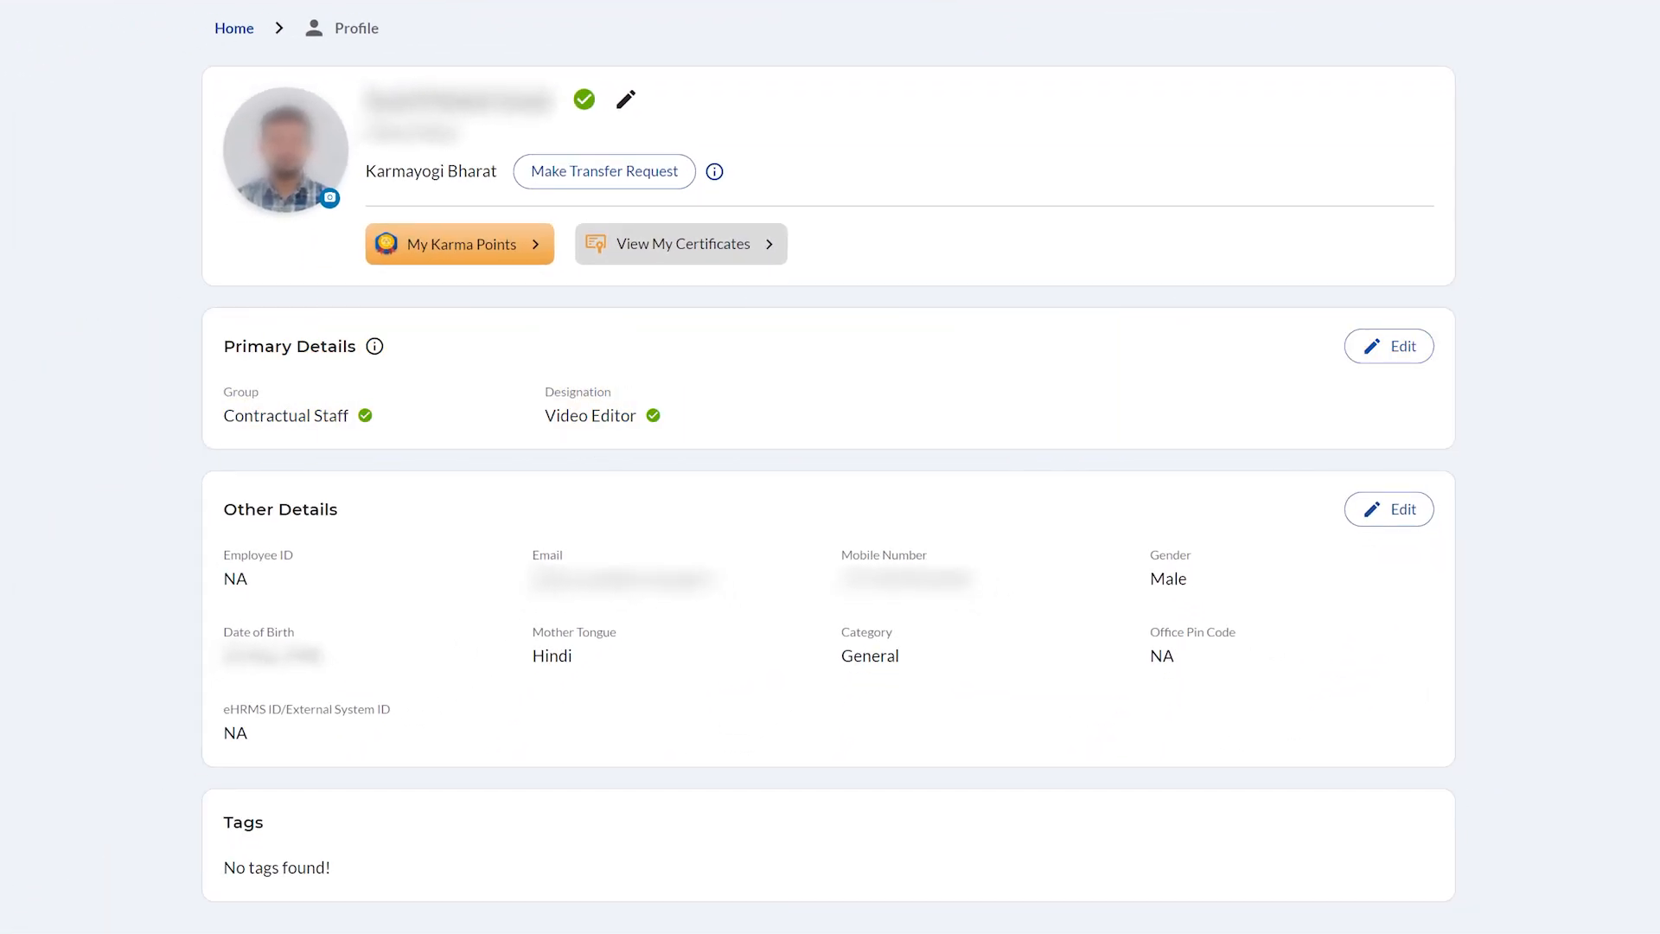
{"action": "left_click", "coordinate": [603, 170]}
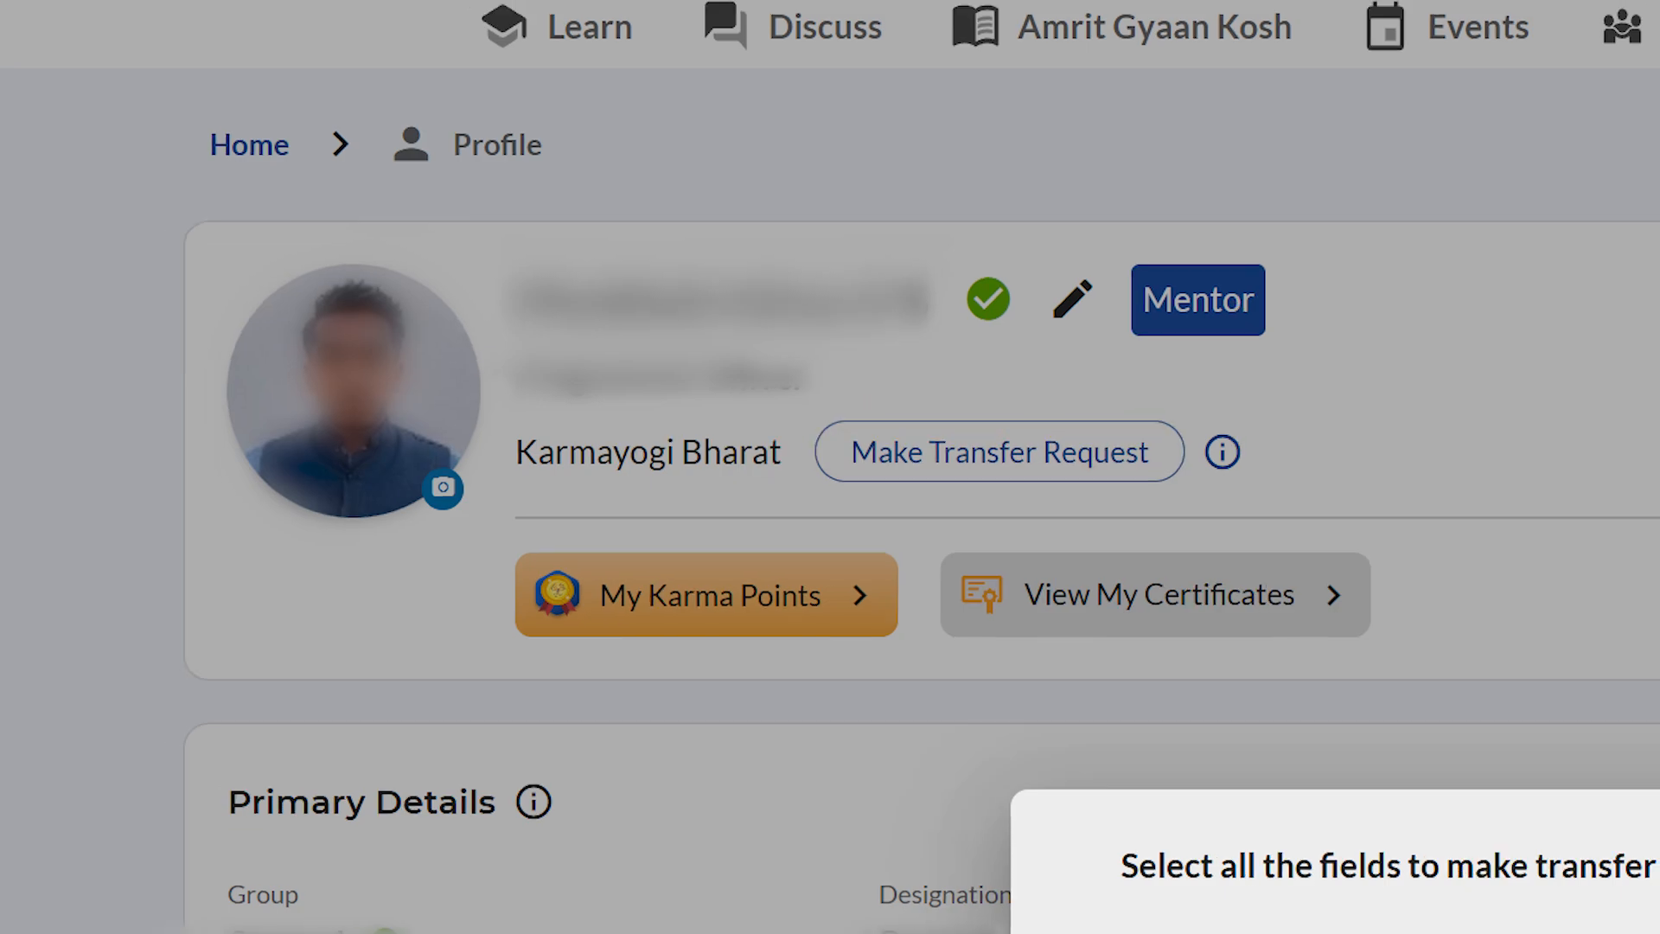
Choose Video Editor as designation, keeping Group as Contractual Staff.
{"action": "left_click", "coordinate": [996, 451]}
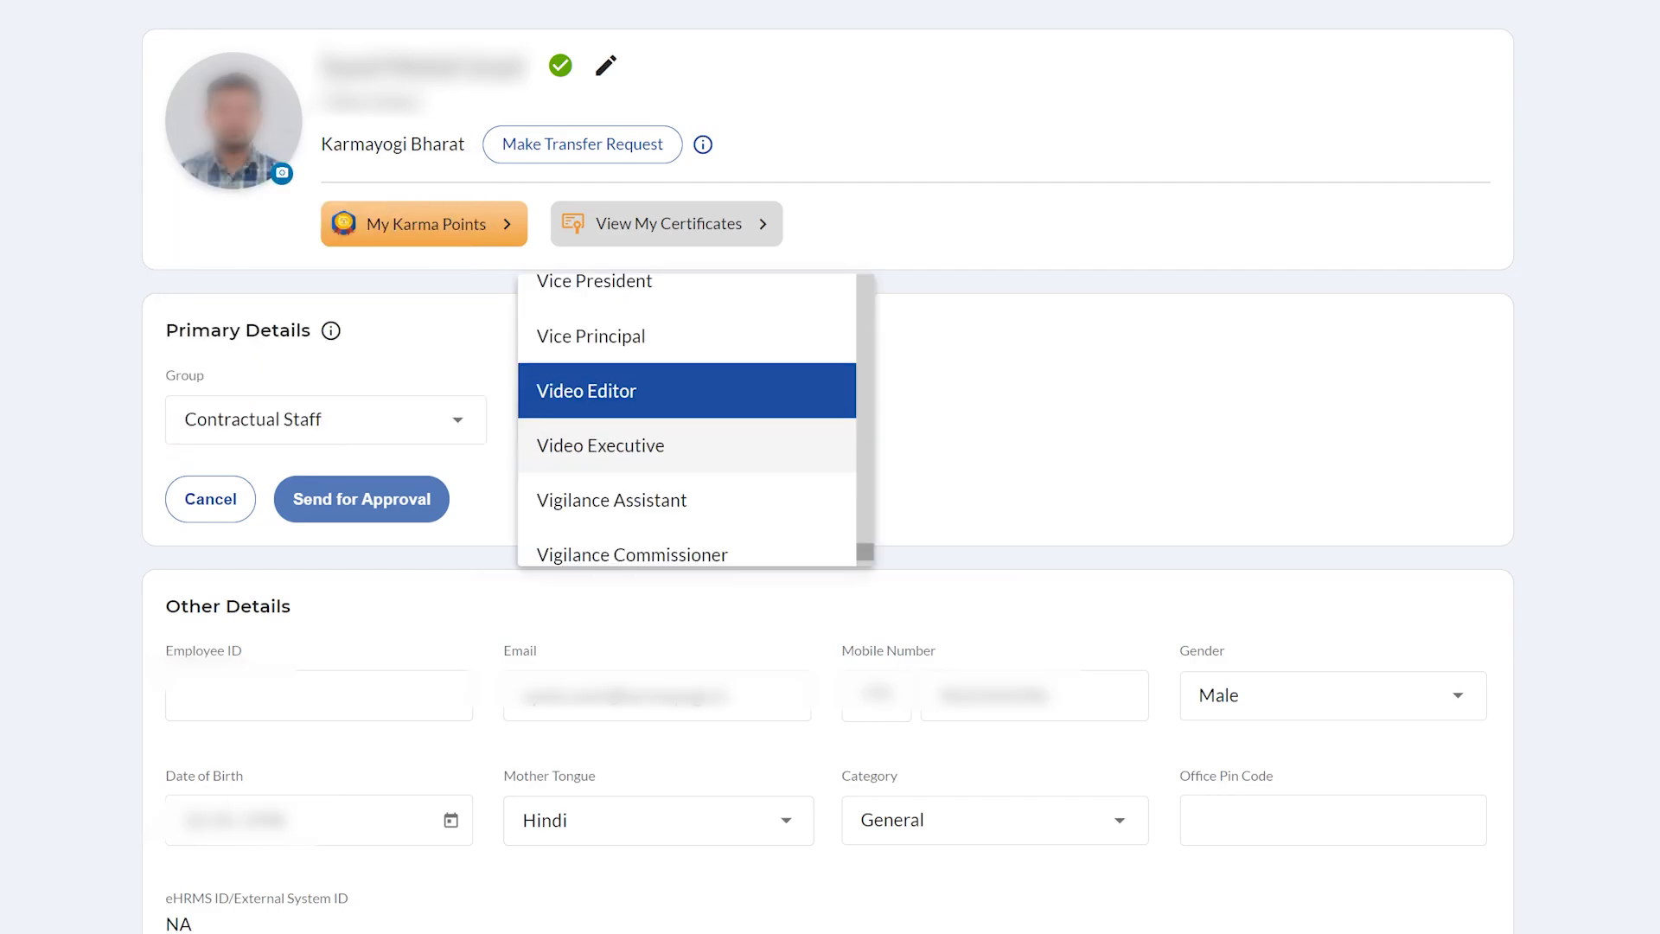
{"action": "scroll", "scroll_direction": "up", "scroll_amount": 3}
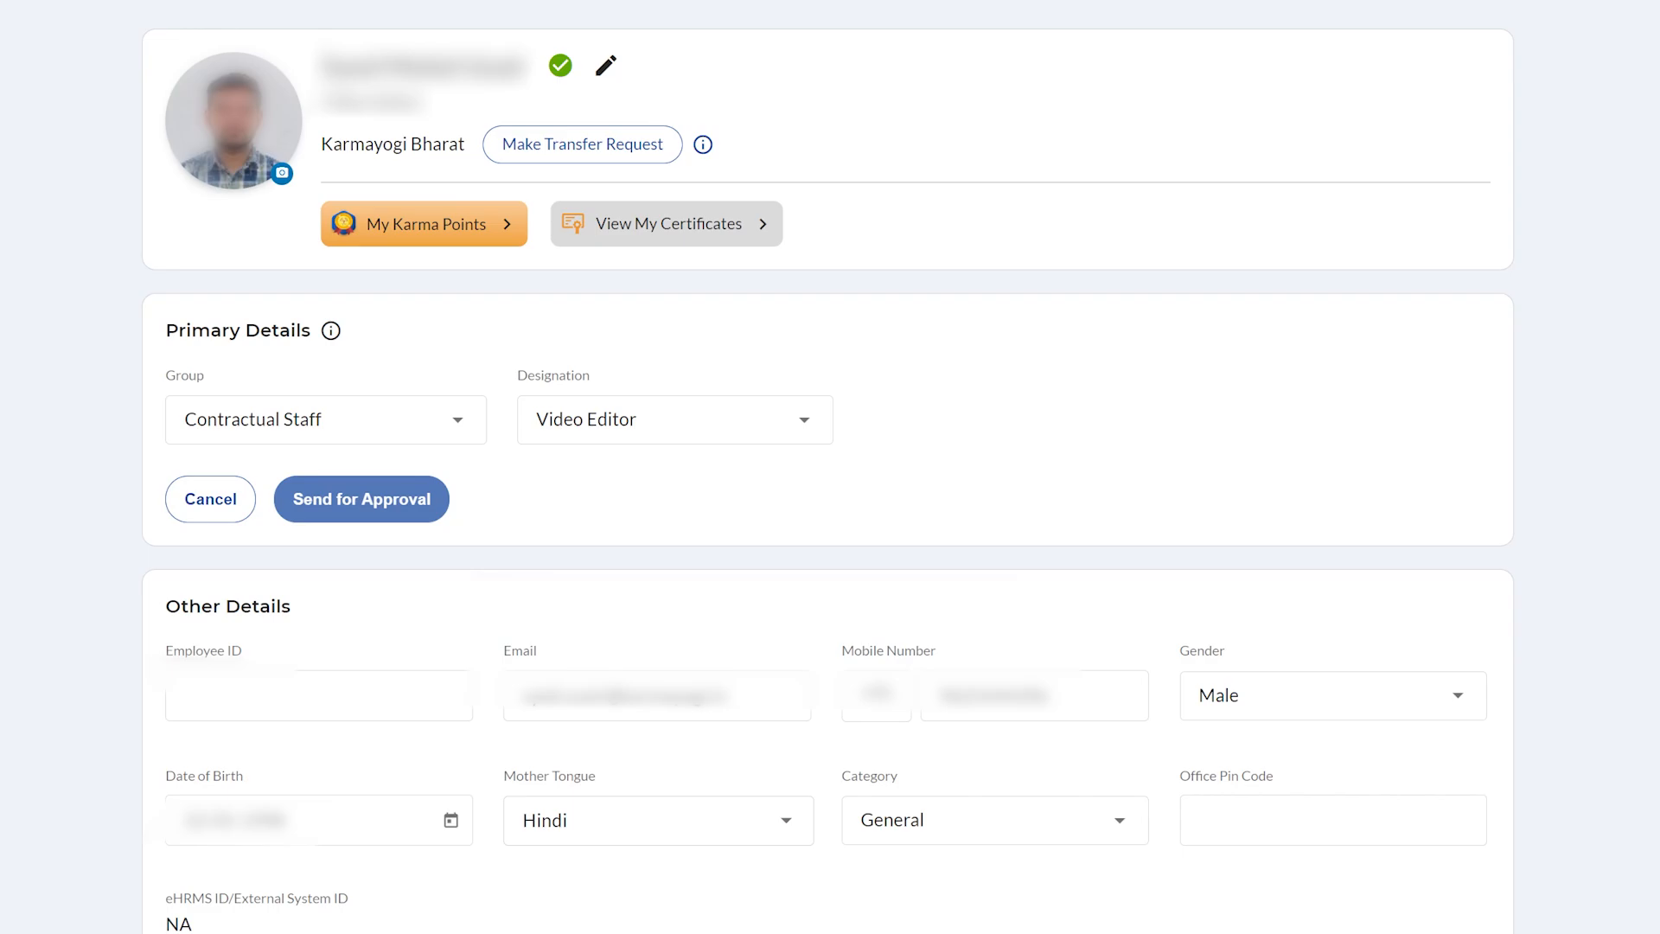
Save the changes in the Other Details section.
{"action": "scroll", "scroll_direction": "down", "scroll_amount": 3}
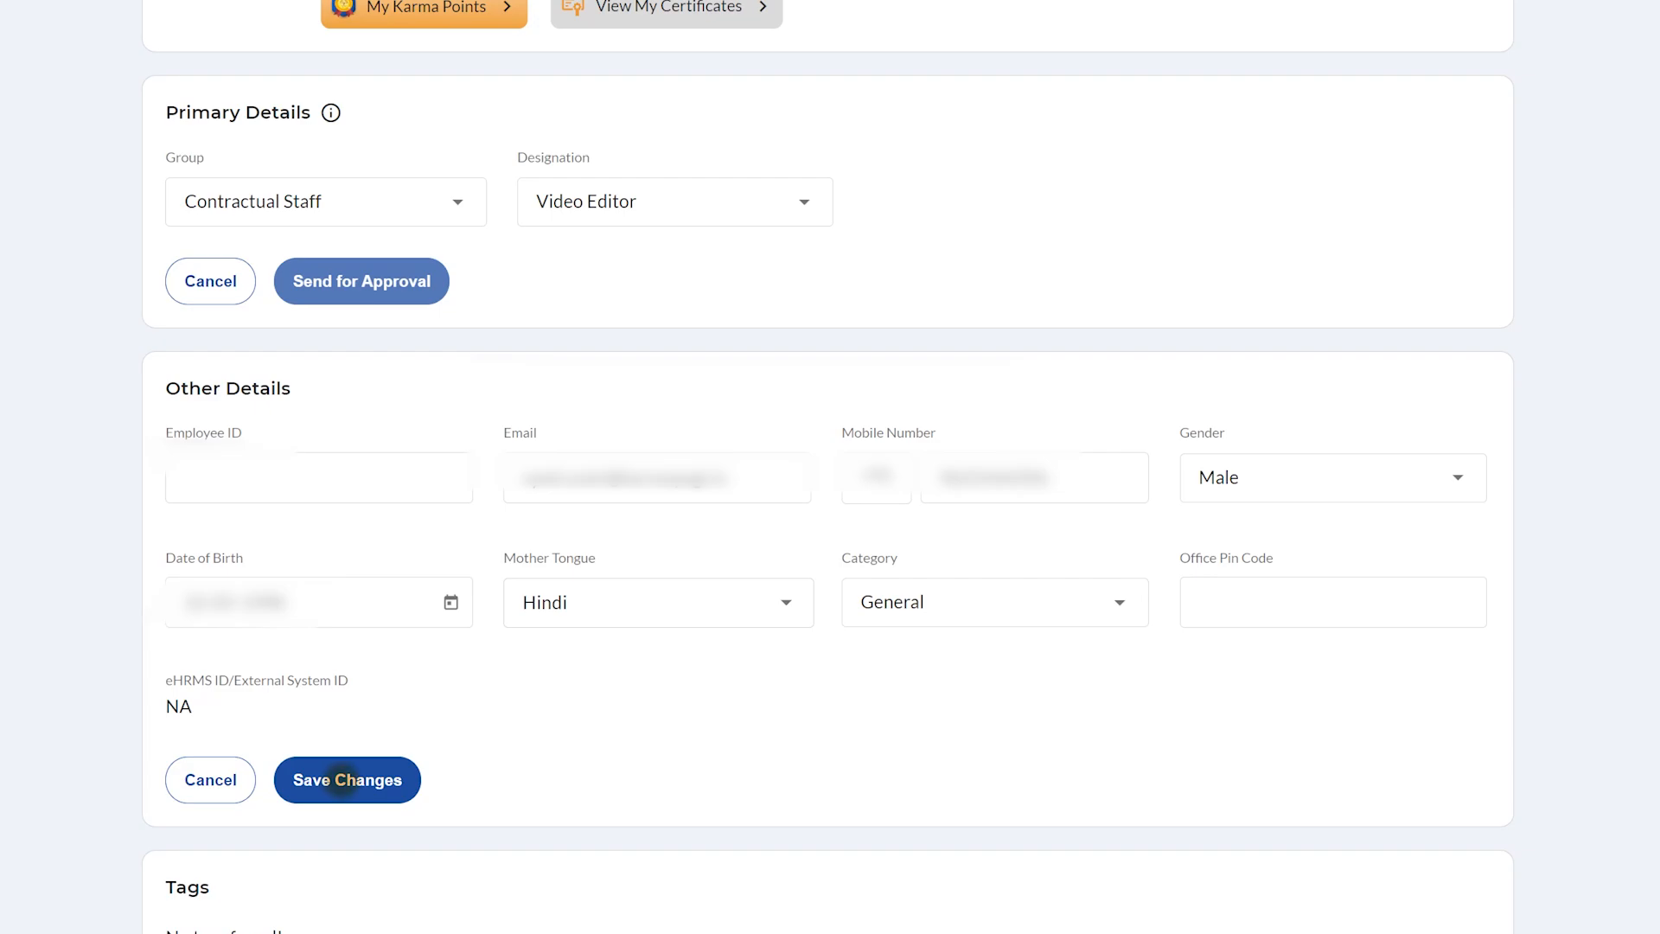
{"action": "left_click", "coordinate": [346, 779]}
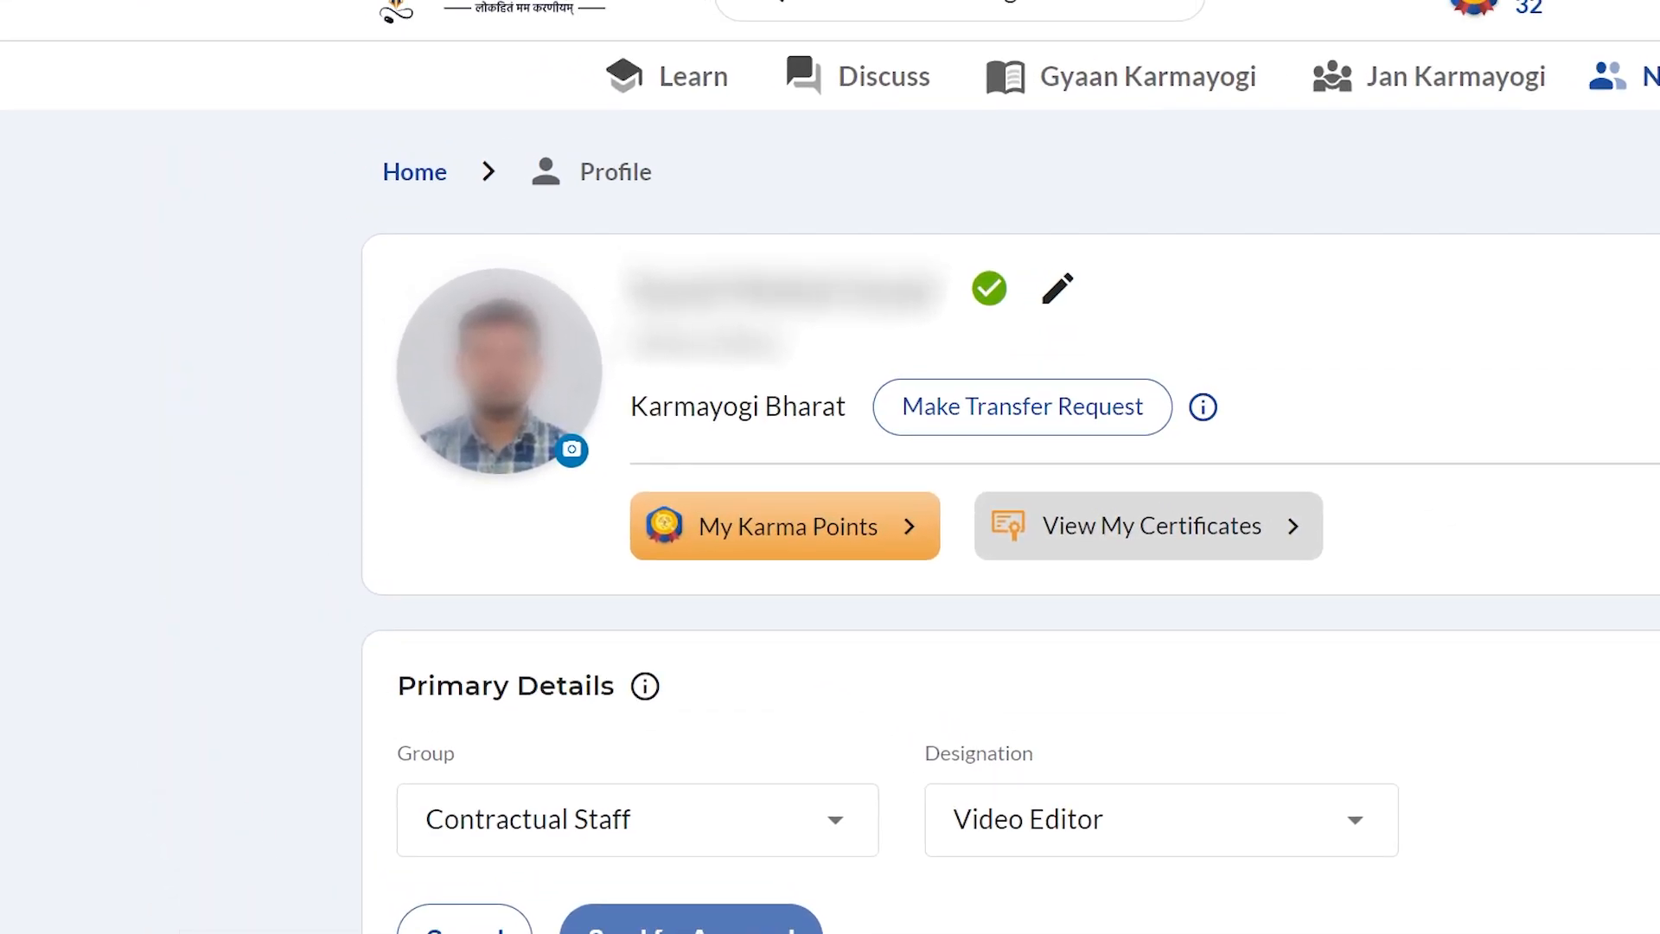
Submit a transfer request to the Karmayogi Bharat organization.
{"action": "scroll", "scroll_direction": "down", "scroll_amount": 3}
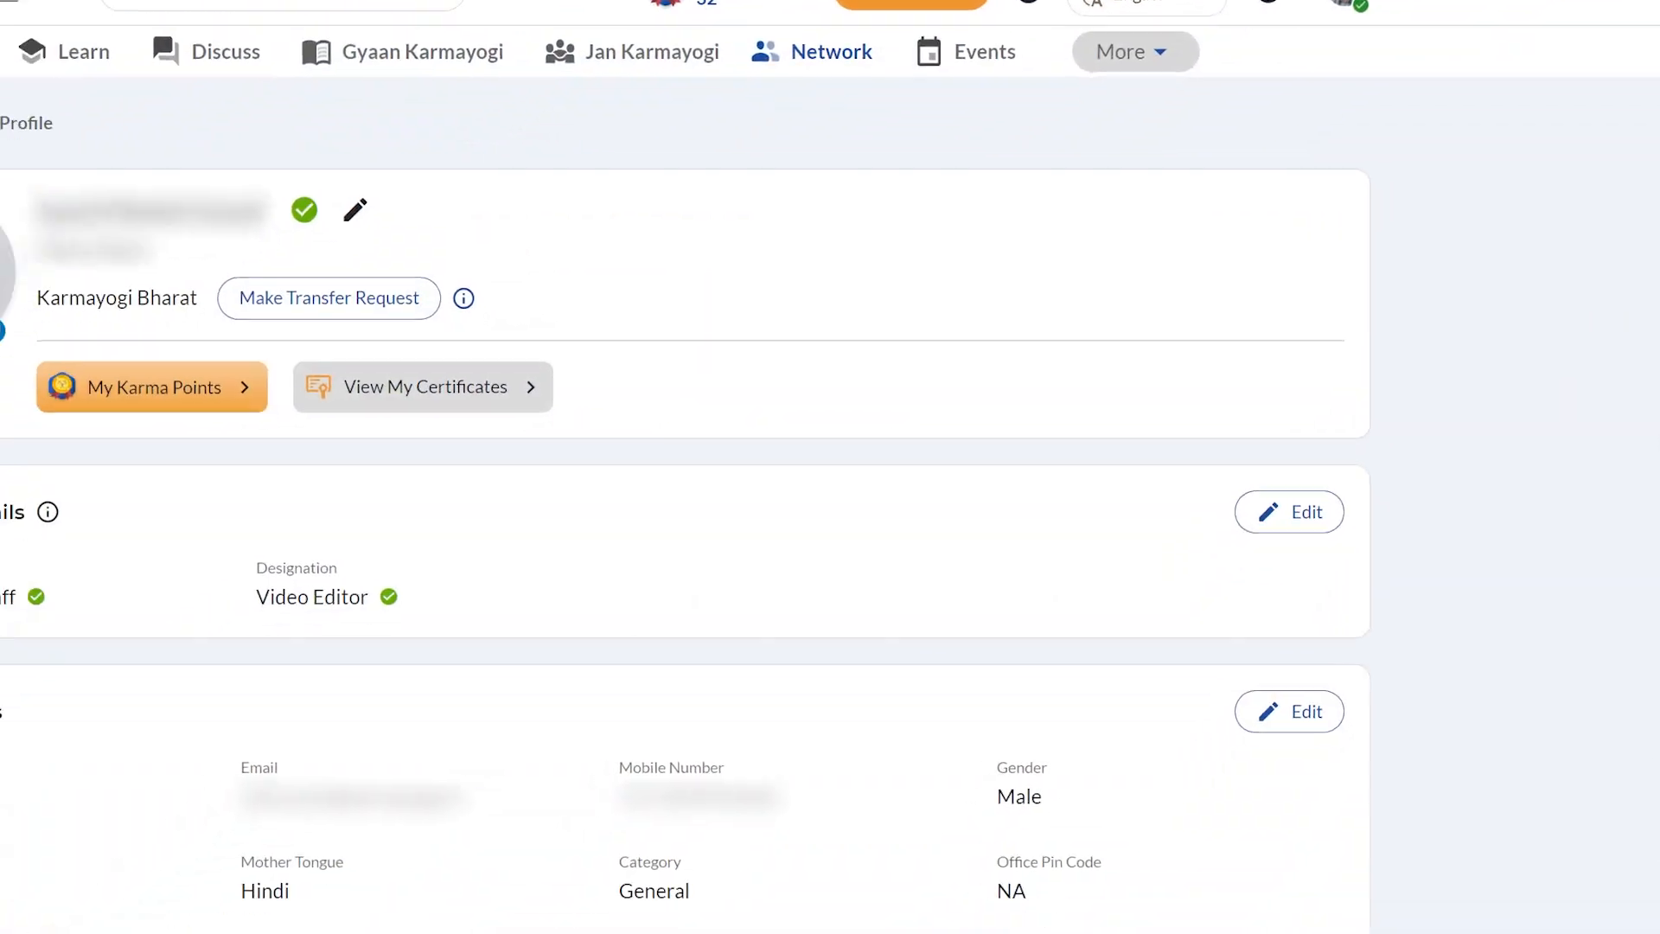
{"action": "scroll", "scroll_direction": "down", "scroll_amount": 3}
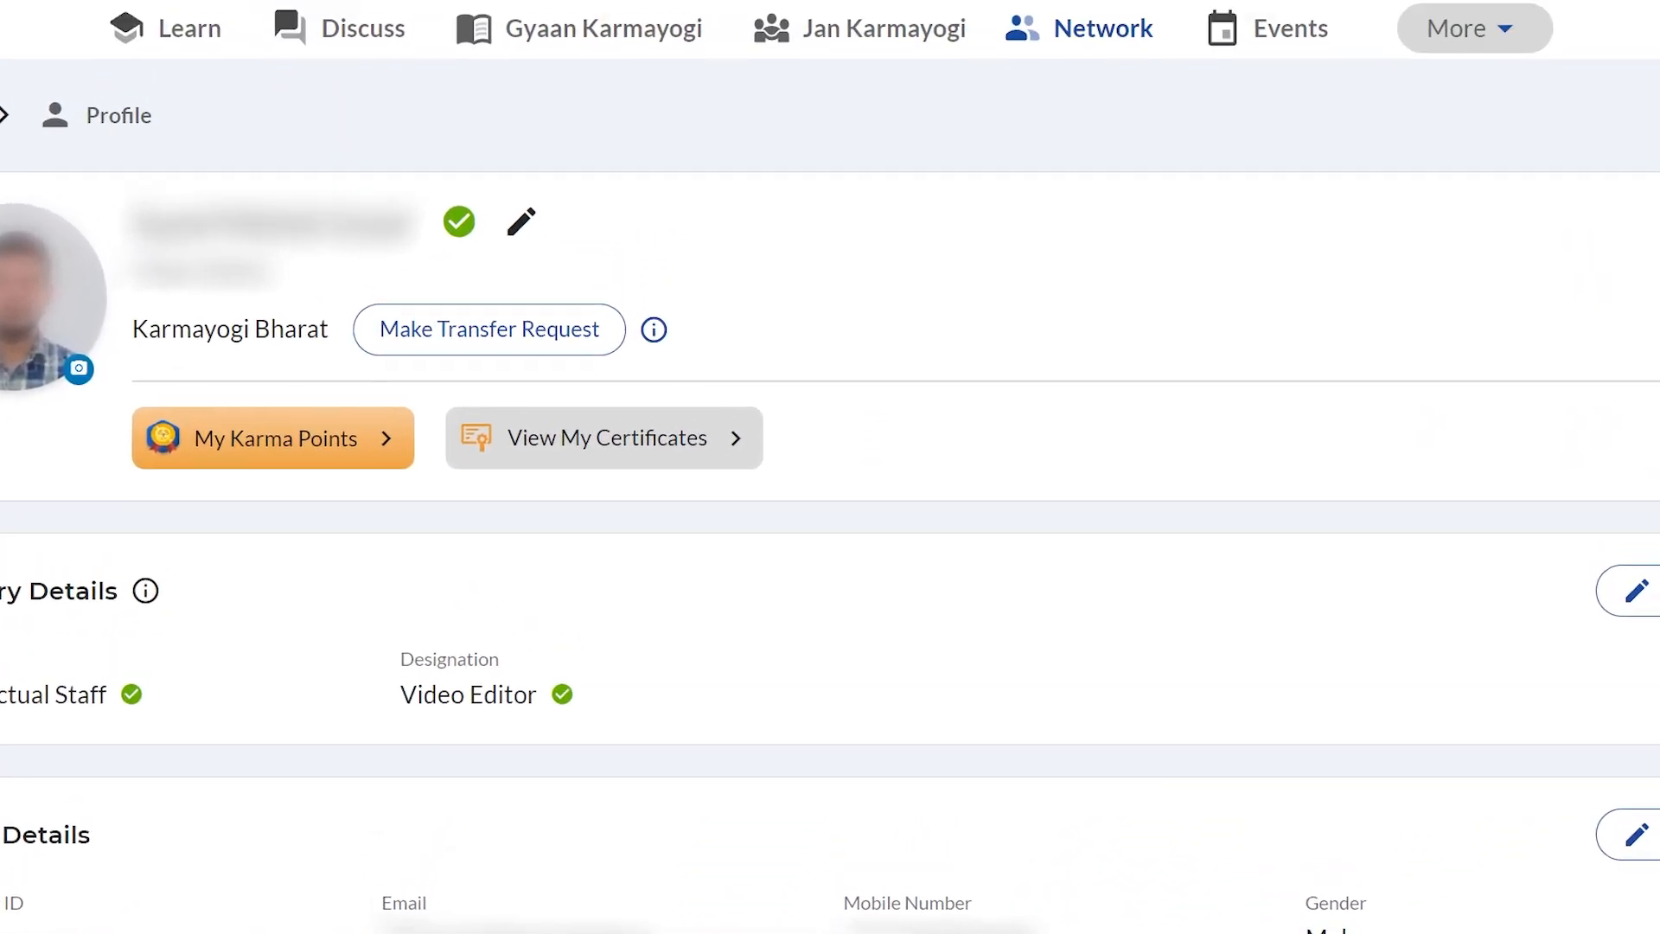
{"action": "left_click", "coordinate": [488, 330]}
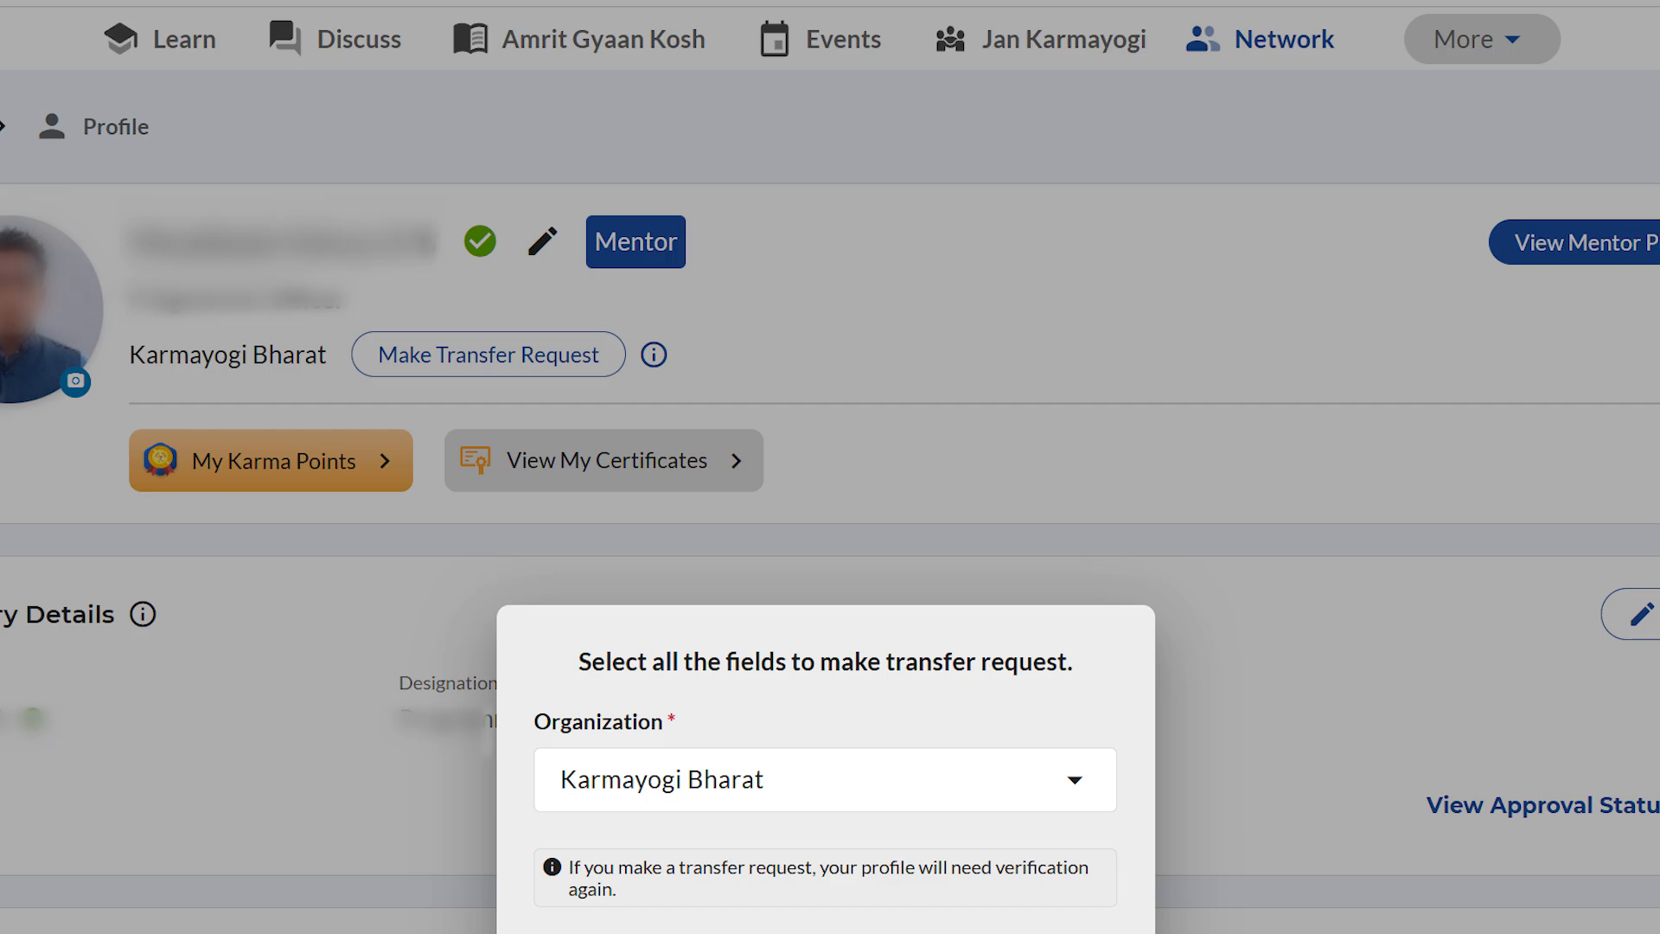
{"action": "scroll", "scroll_direction": "down", "scroll_amount": 3}
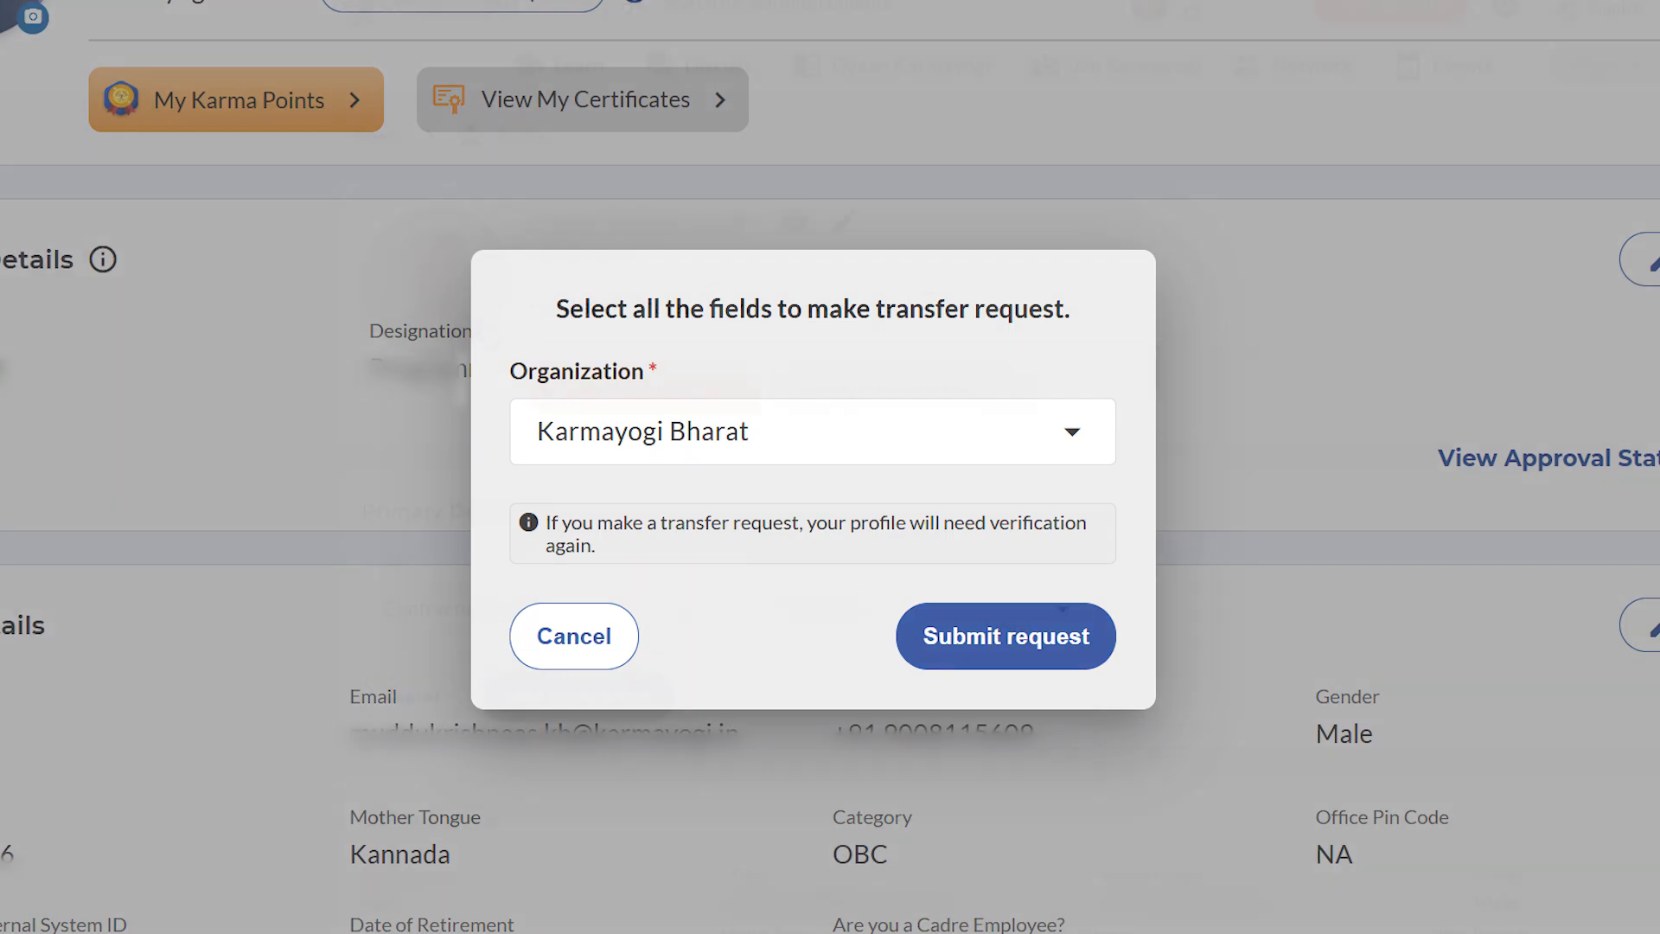
{"action": "left_click", "coordinate": [1003, 636]}
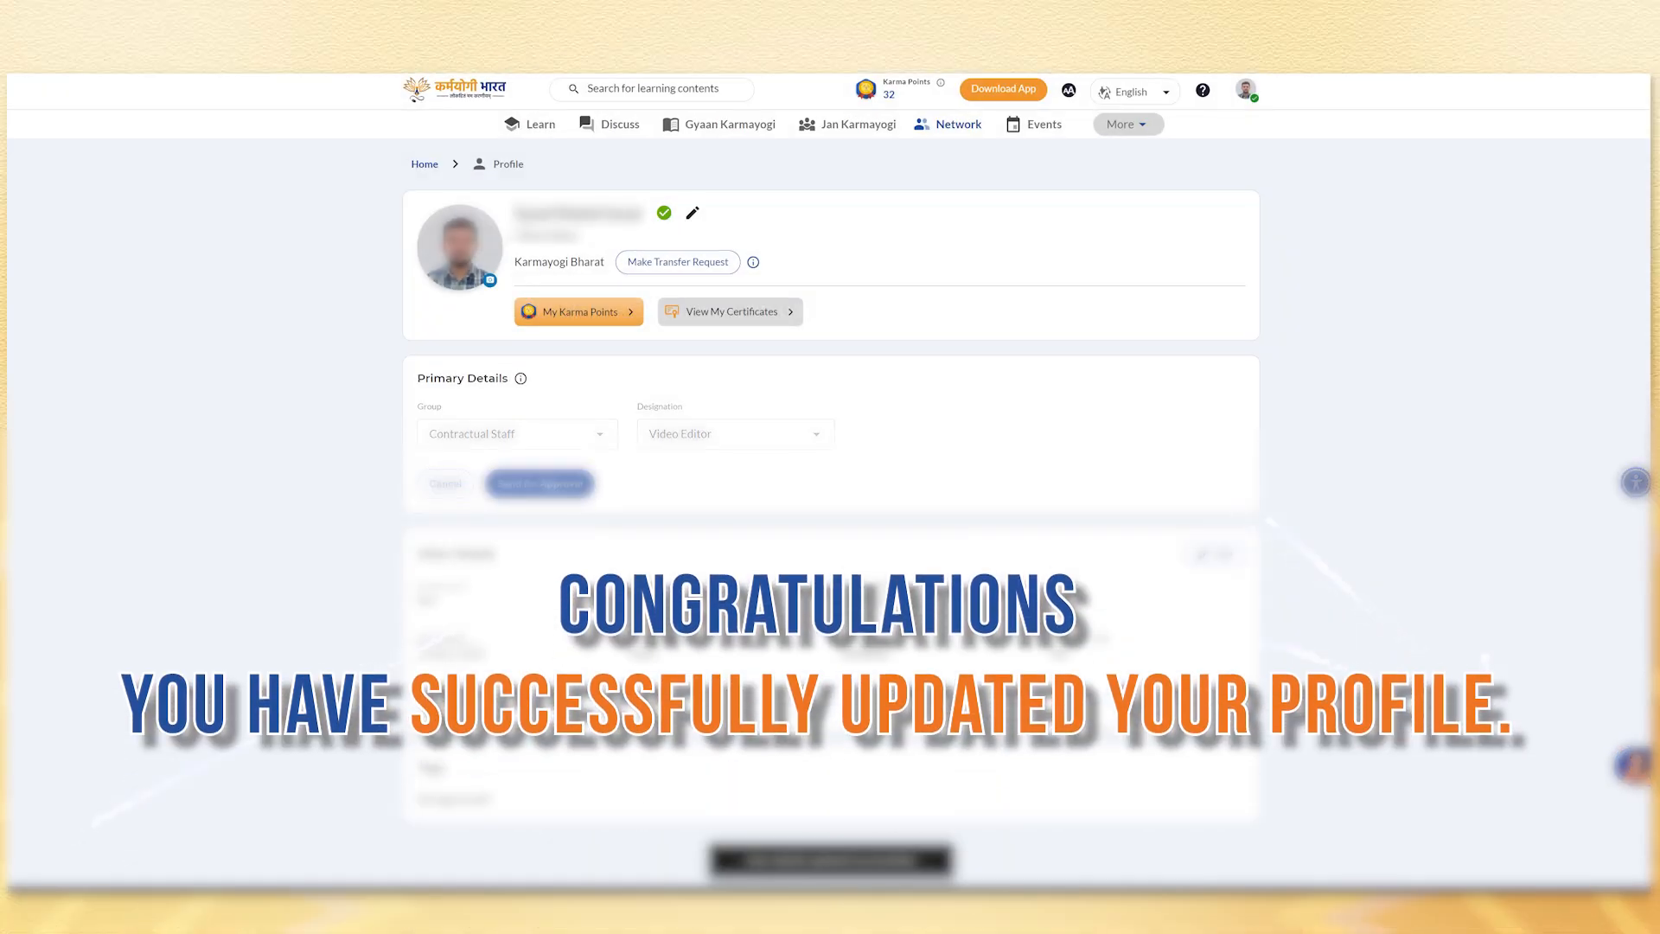